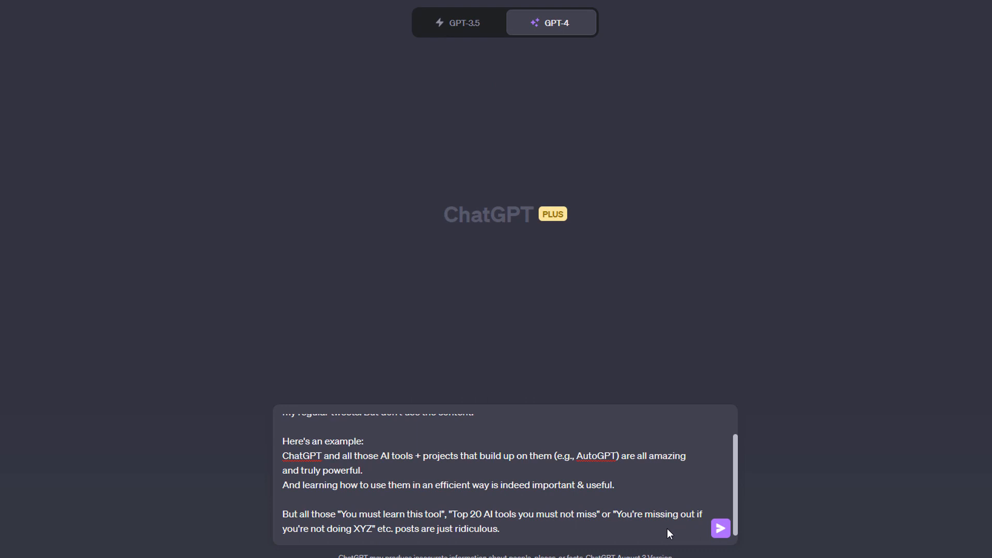
mouse_move(715, 537)
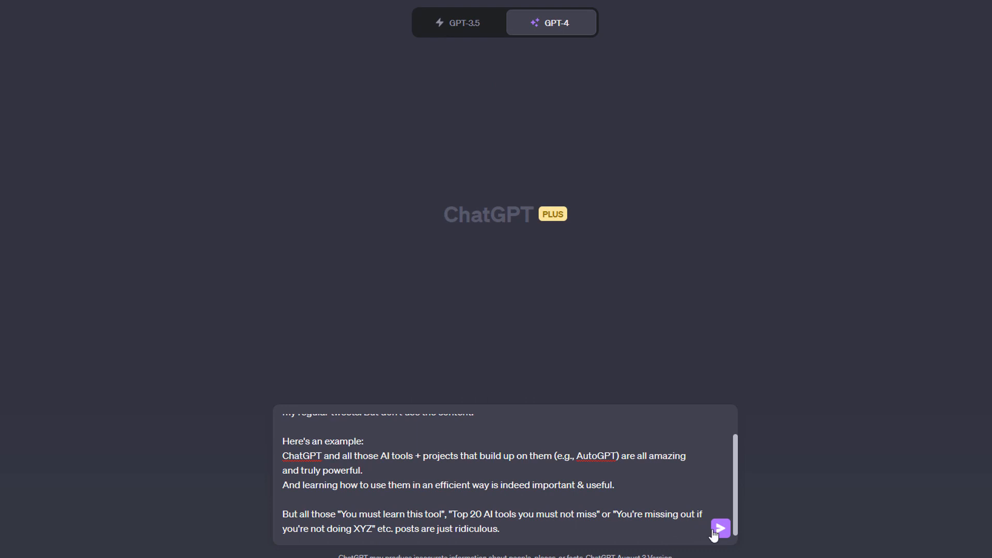
Send the one-example tweet prompt and get a ChatGPT explainer tweet in that tone
left_click(719, 527)
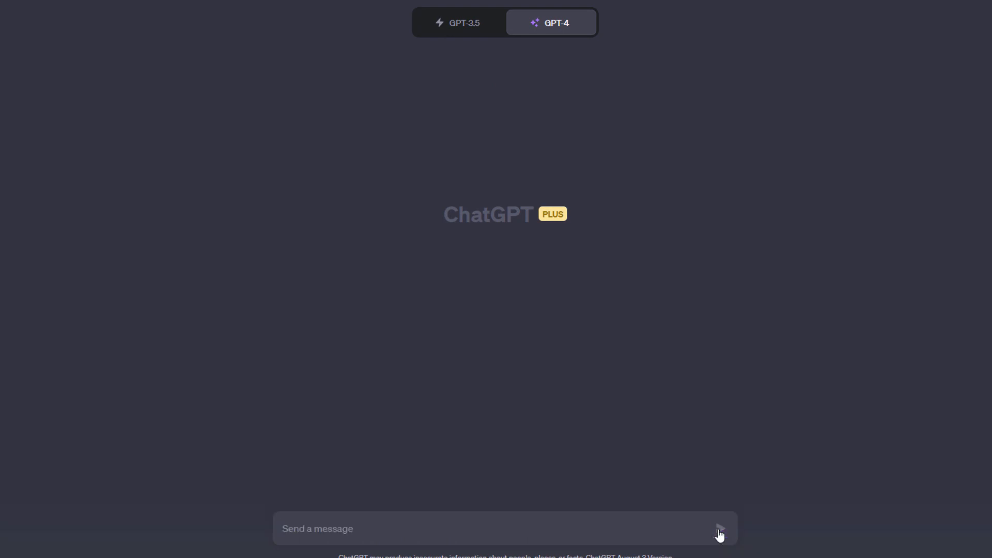
left_click(721, 529)
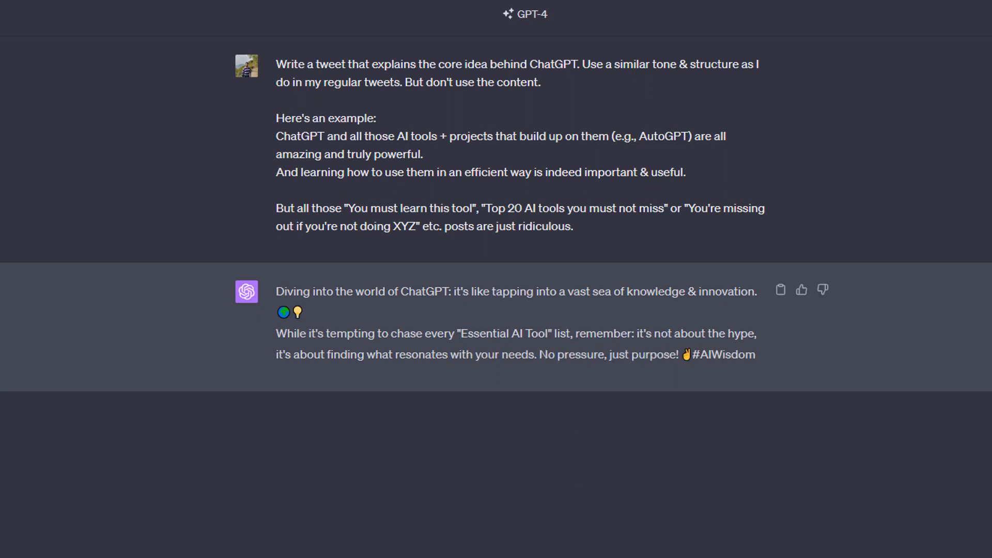
left_click(528, 14)
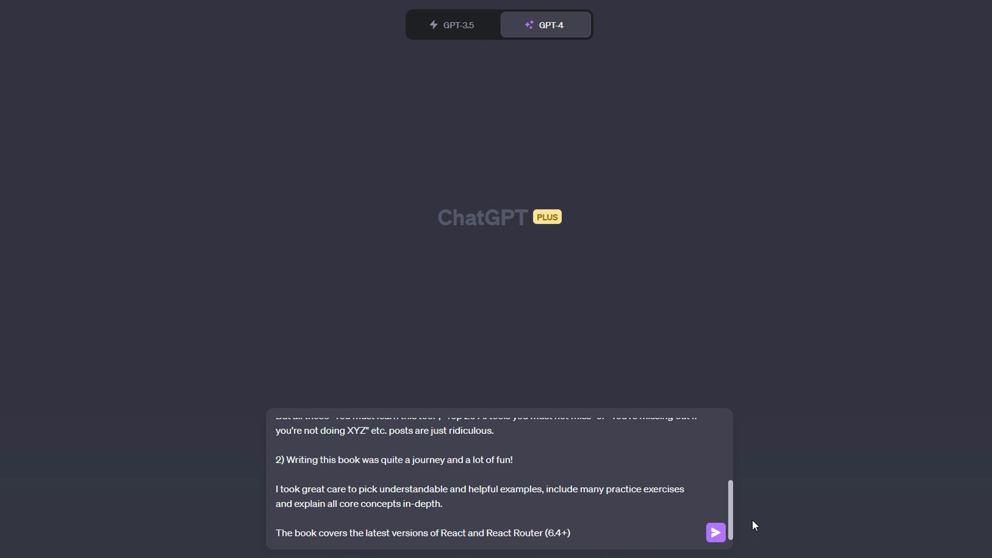
mouse_move(715, 532)
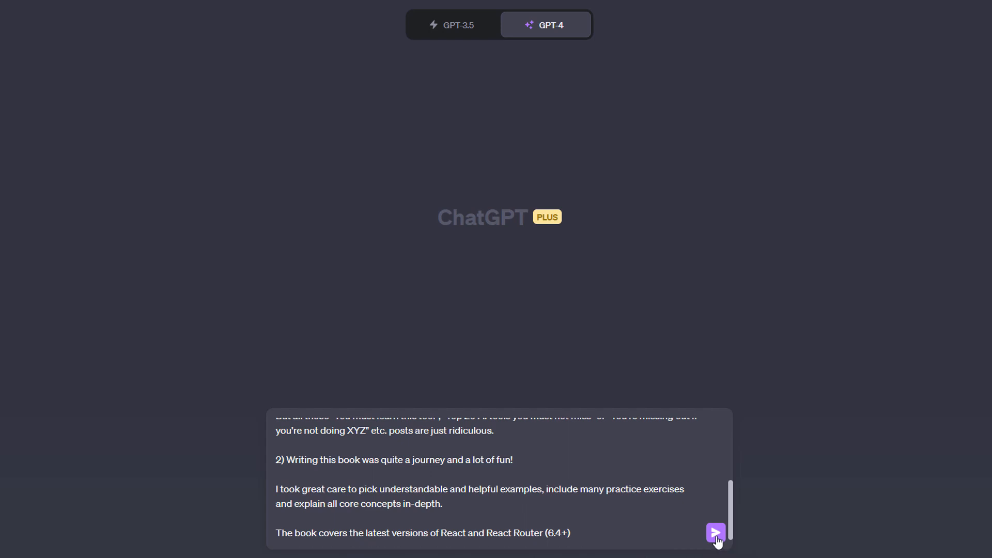
Send the two-example tweet prompt and start drafting the travel-destinations prompt
left_click(715, 533)
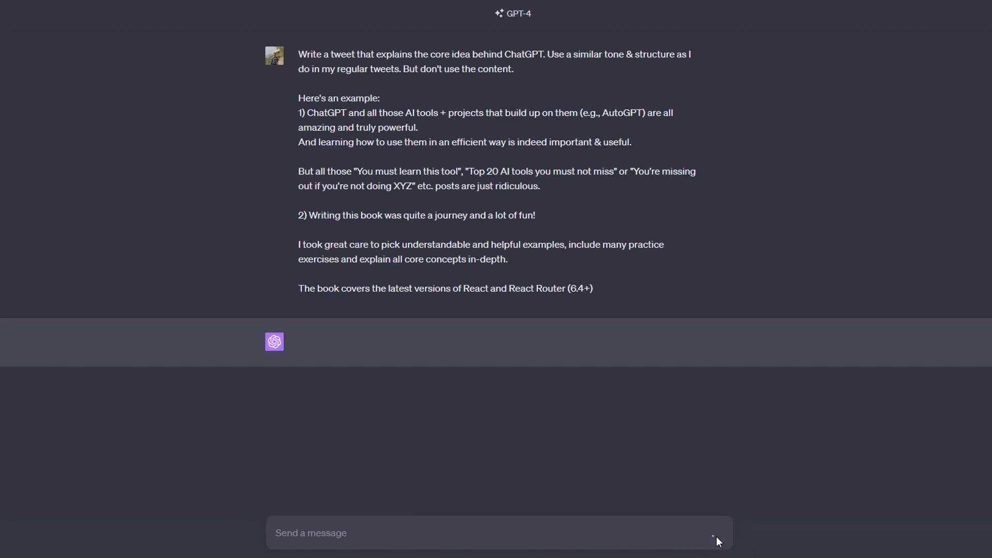
left_click(713, 535)
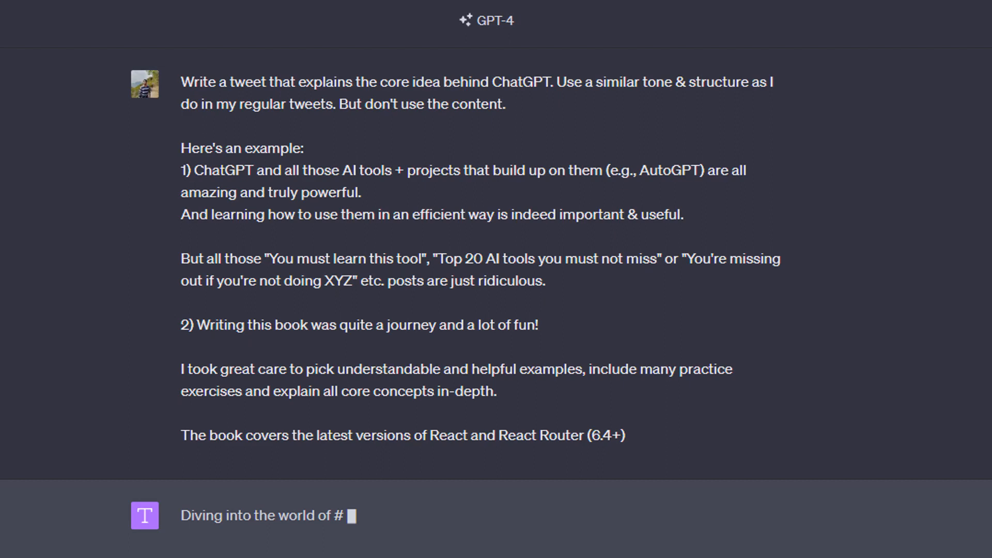
type("ChatGPT, one quickly realizes its profound capability in understanding and")
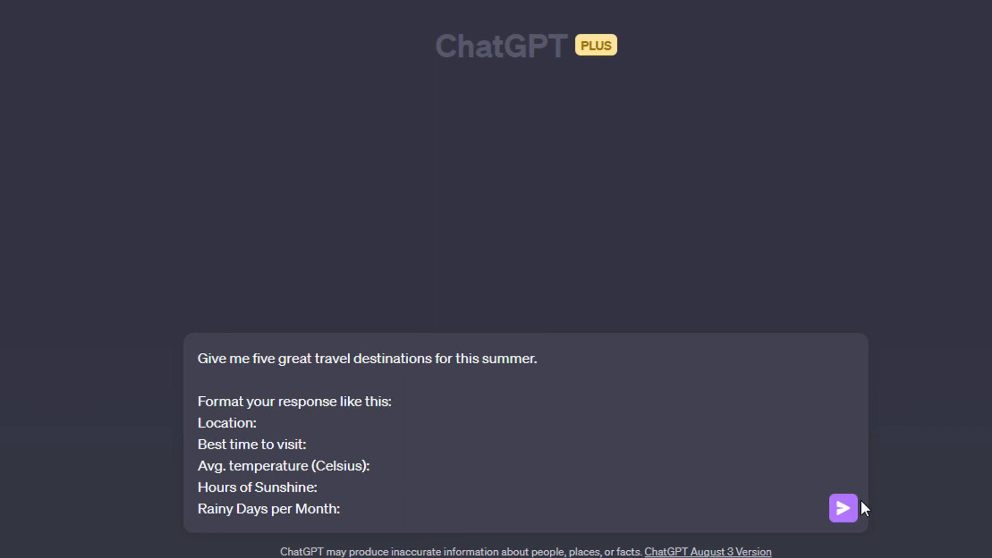
mouse_move(844, 510)
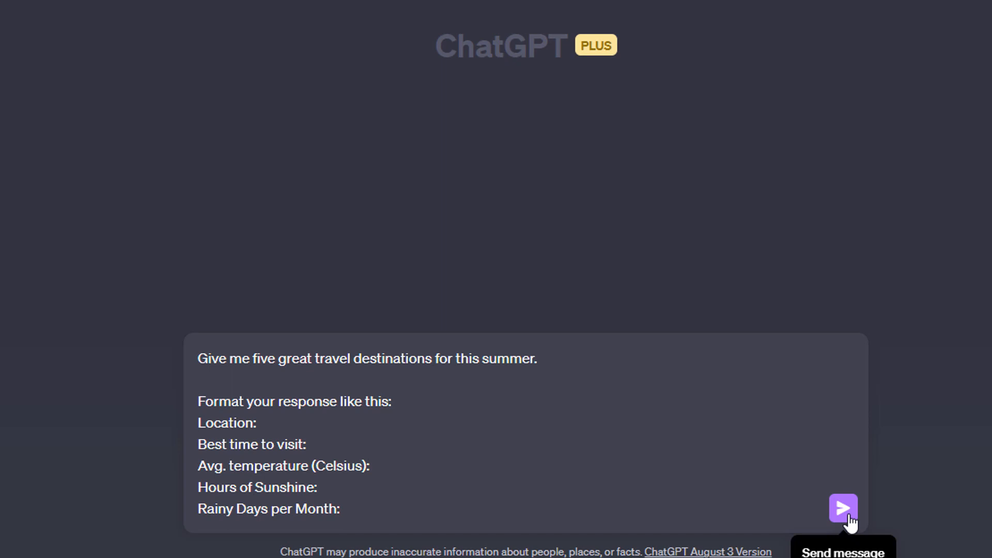
left_click(844, 508)
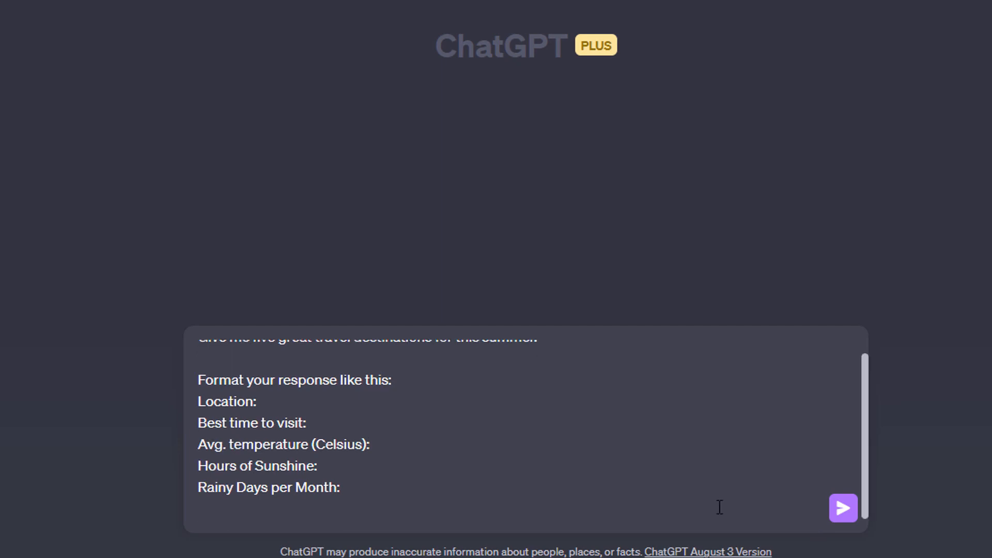
Send the travel prompt with the Seychelles example and review the five listed destinations
scroll("down", 3)
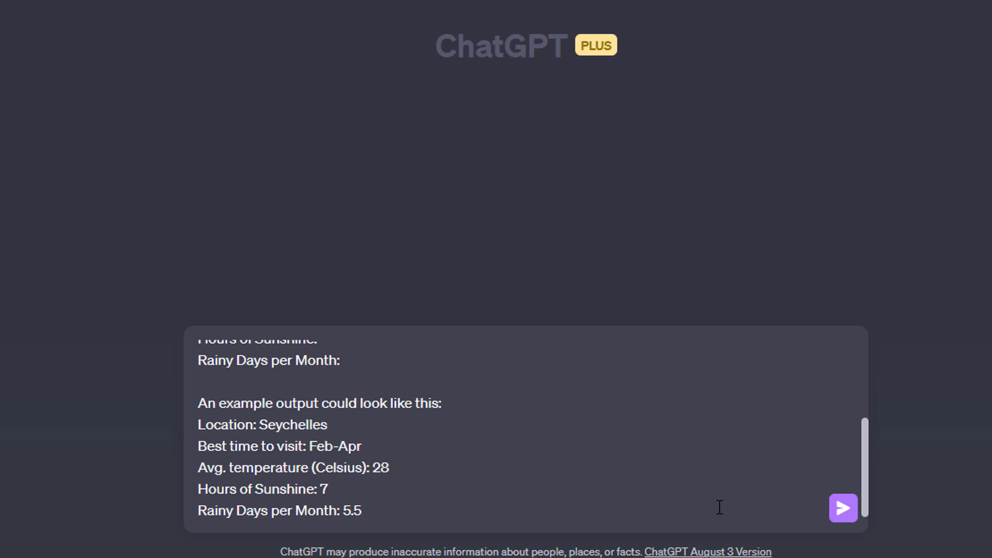
mouse_move(845, 520)
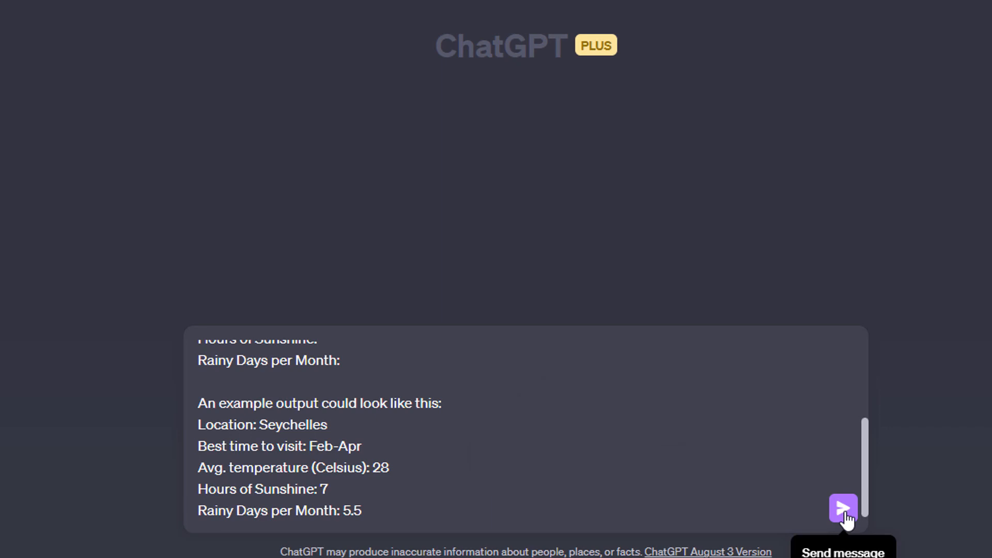
left_click(843, 510)
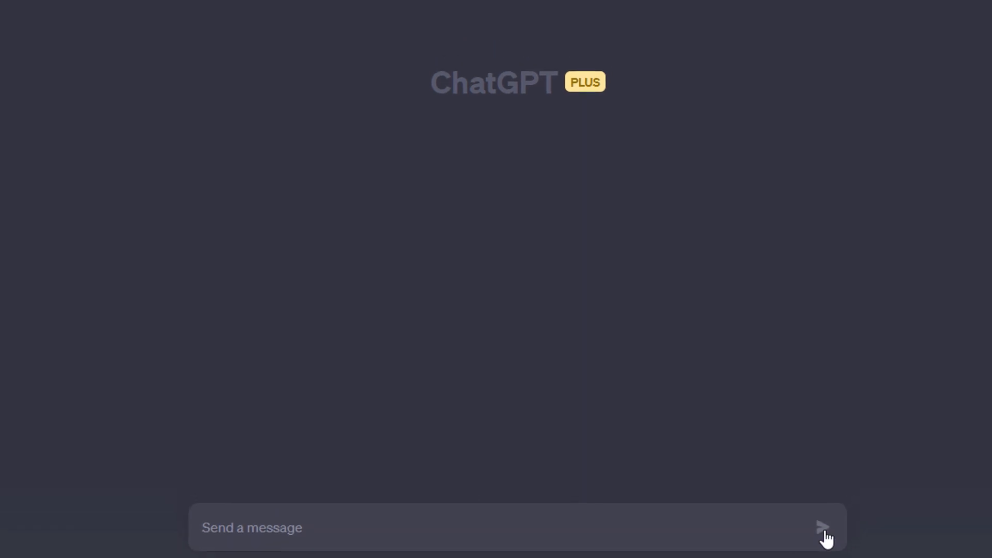
left_click(824, 523)
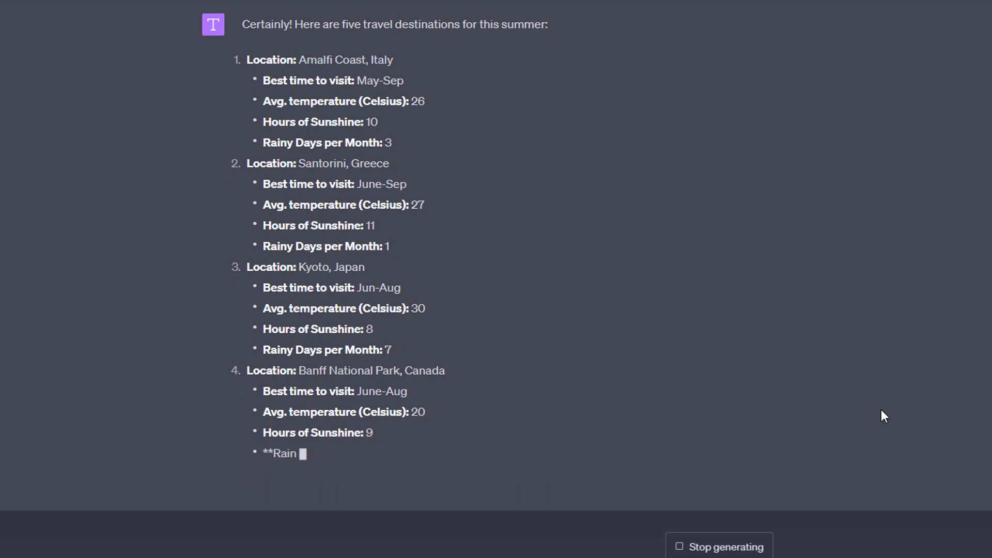
scroll("down", 3)
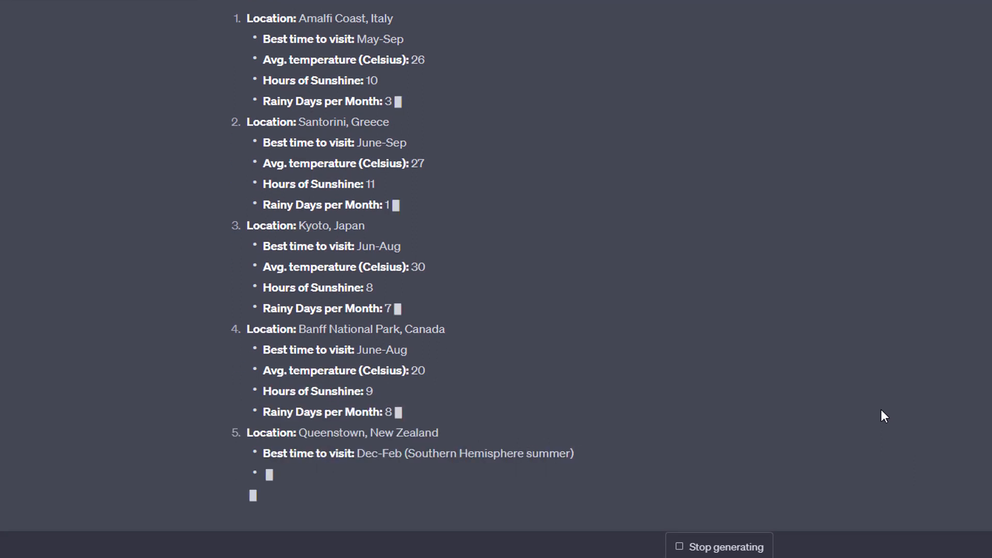
scroll("down", 3)
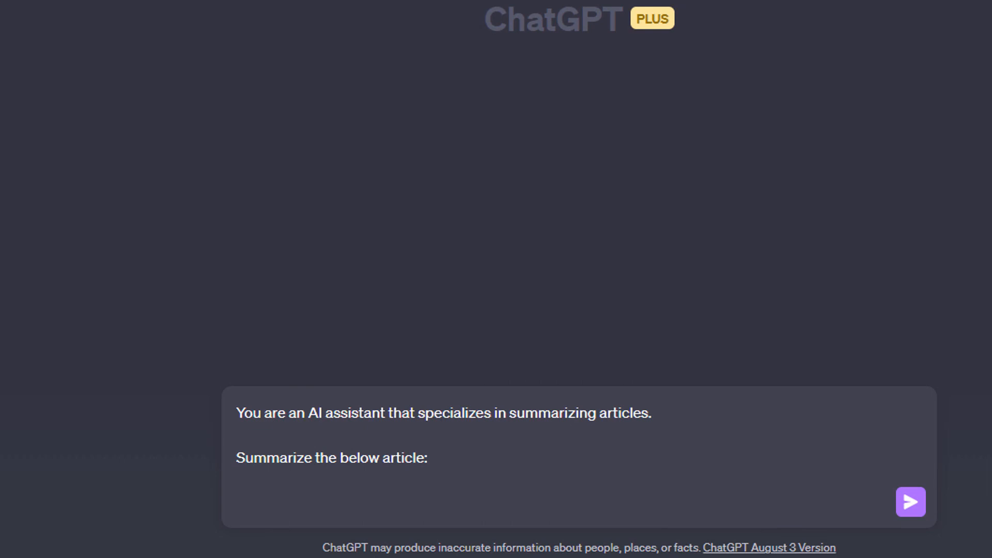
mouse_move(203, 305)
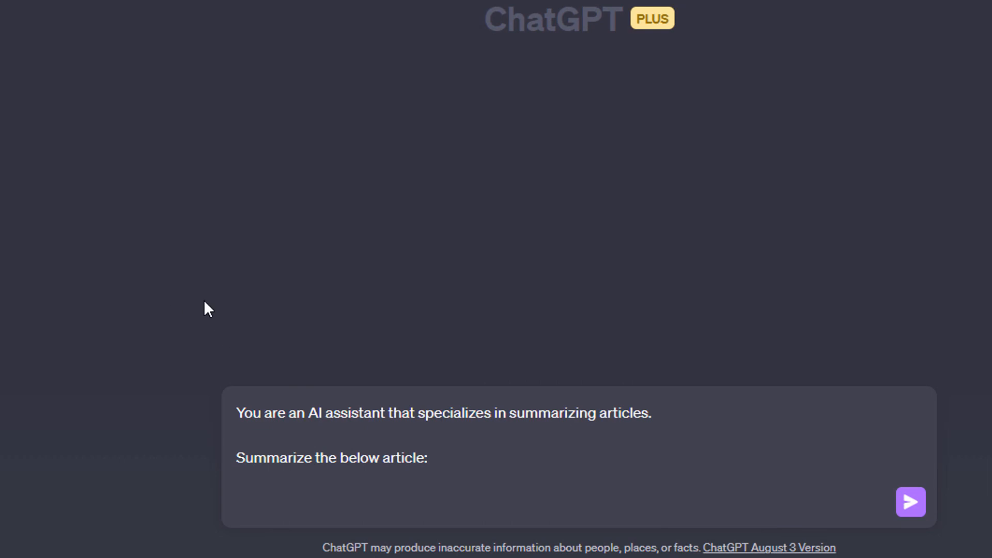
mouse_move(438, 525)
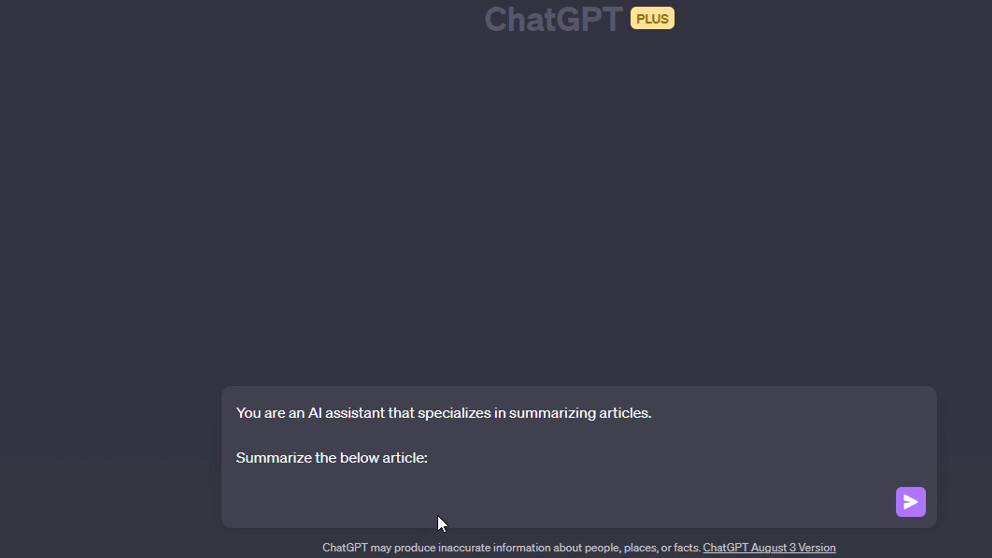
mouse_move(691, 447)
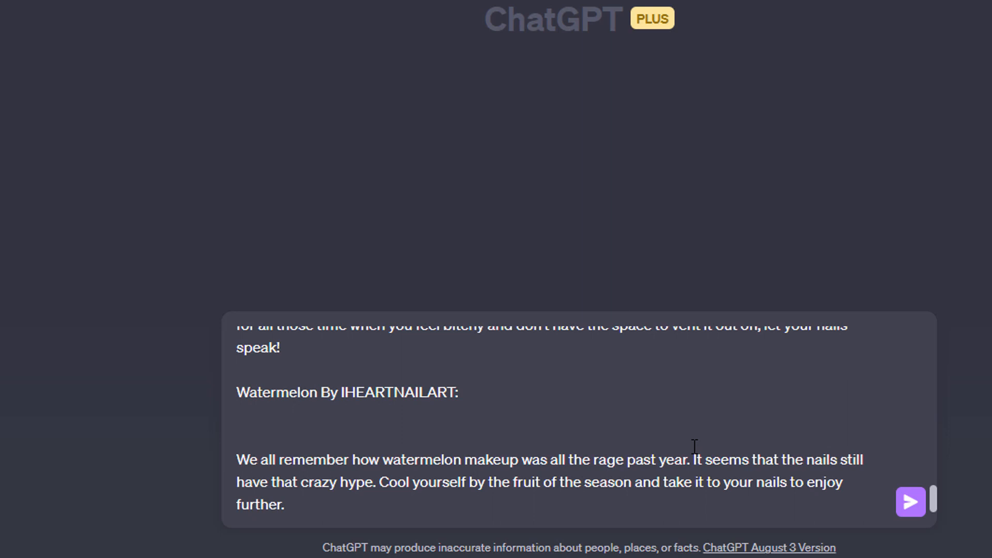
Write 'Summarize the above article... The key takeaways of the article are: -' below the nail-art article
type("Sum")
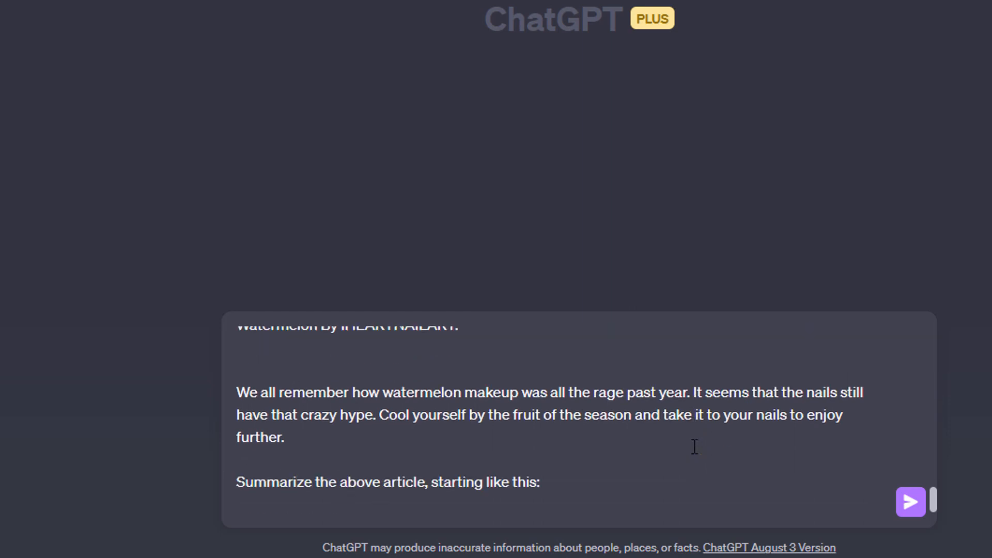
type("The key")
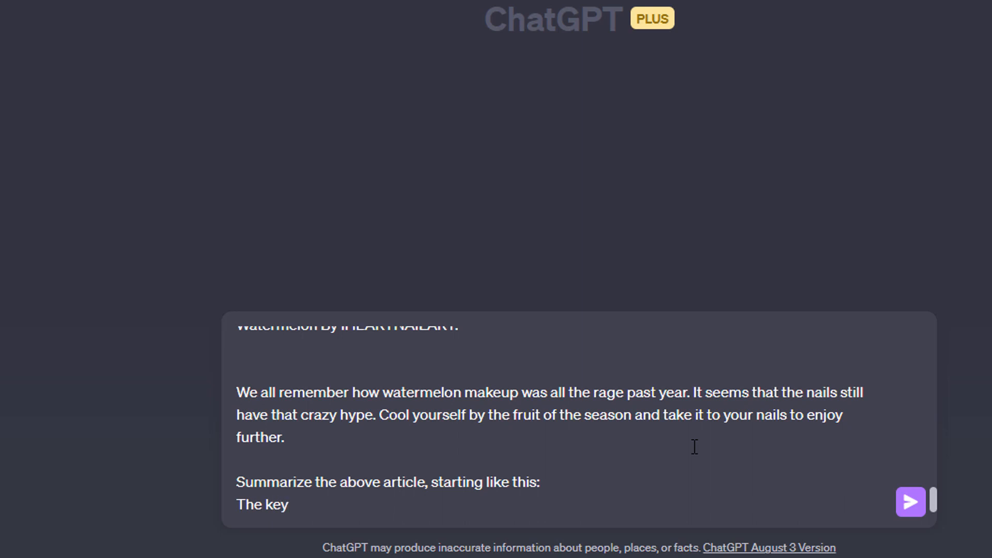
type("takewa")
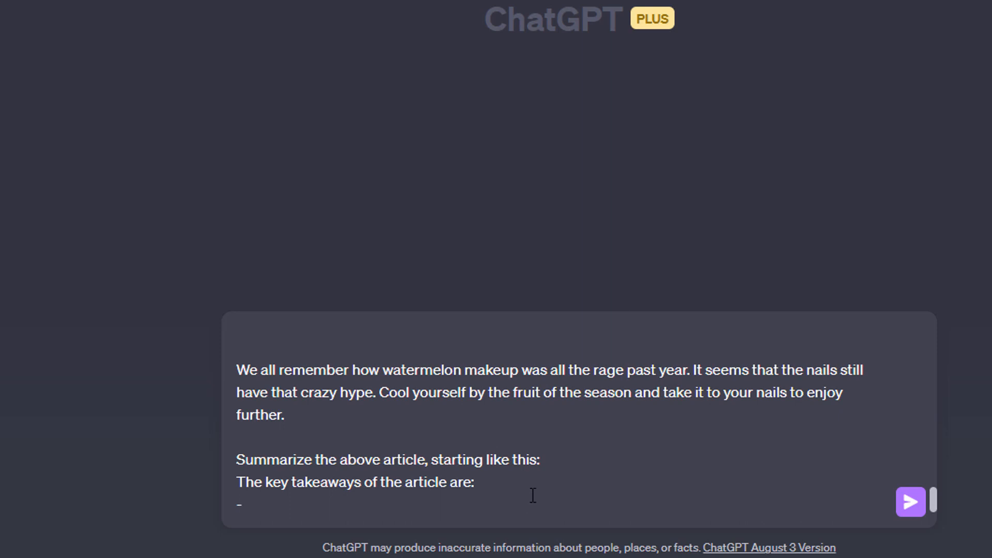
left_click(246, 504)
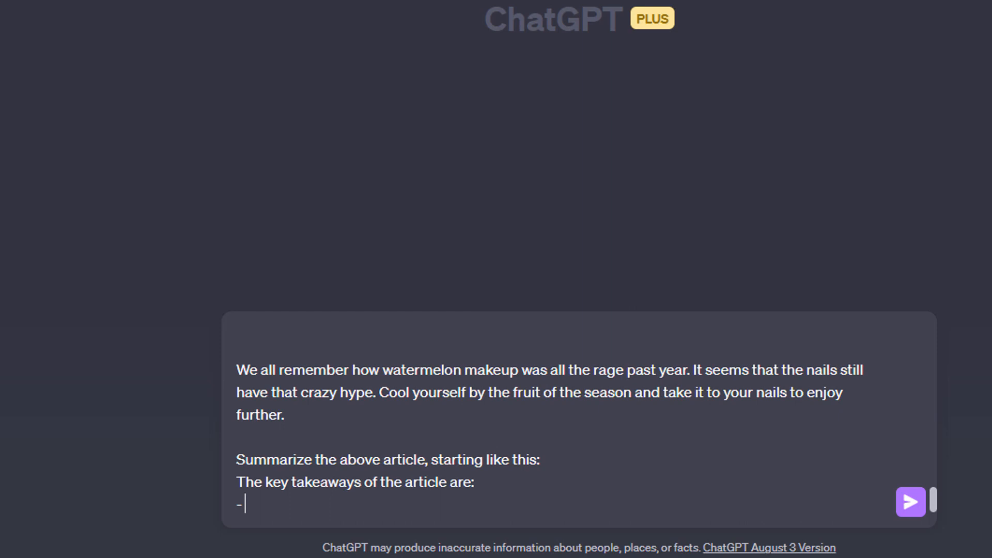
mouse_move(912, 514)
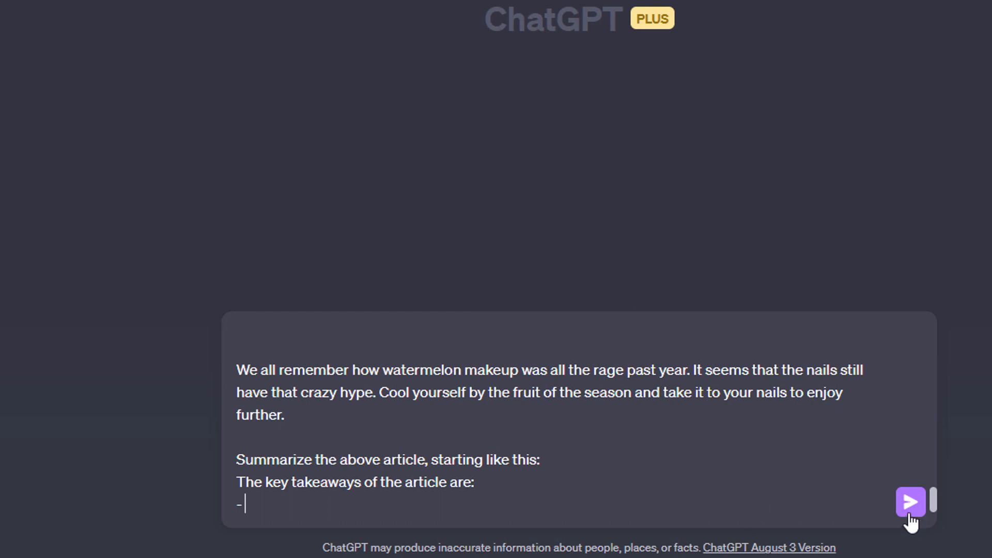
mouse_move(909, 507)
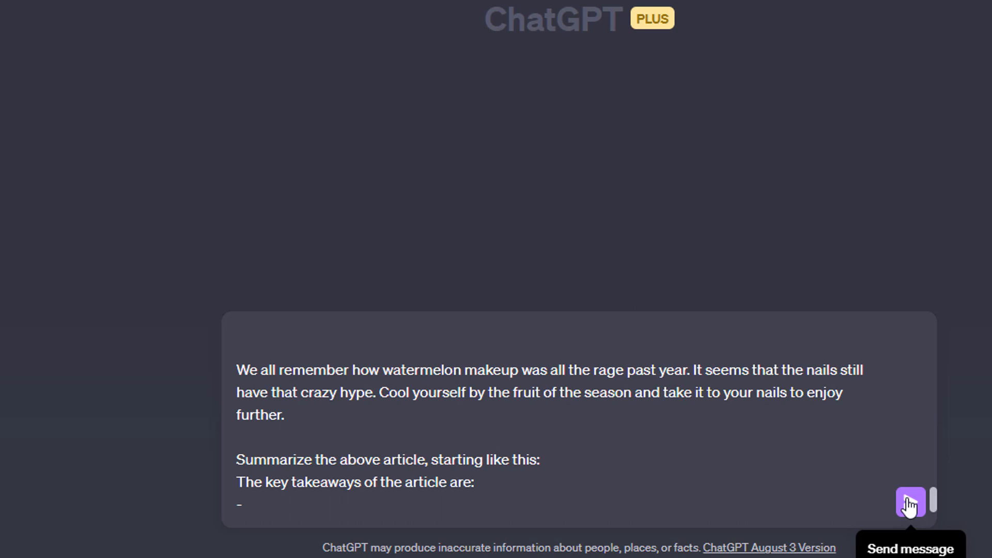
left_click(910, 511)
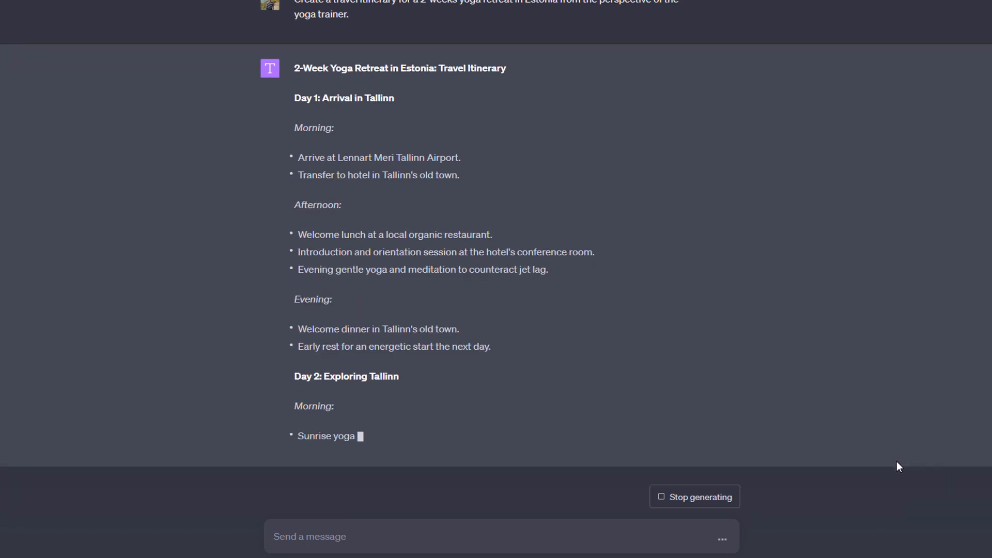
Scroll through the 2-Week Yoga Retreat in Estonia itinerary as it generates
scroll("down", 3)
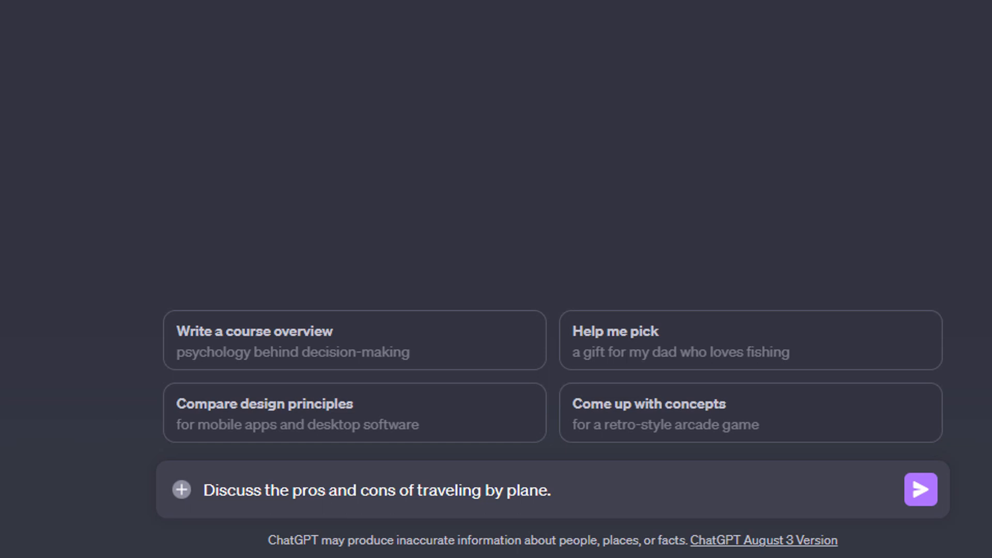
mouse_move(921, 491)
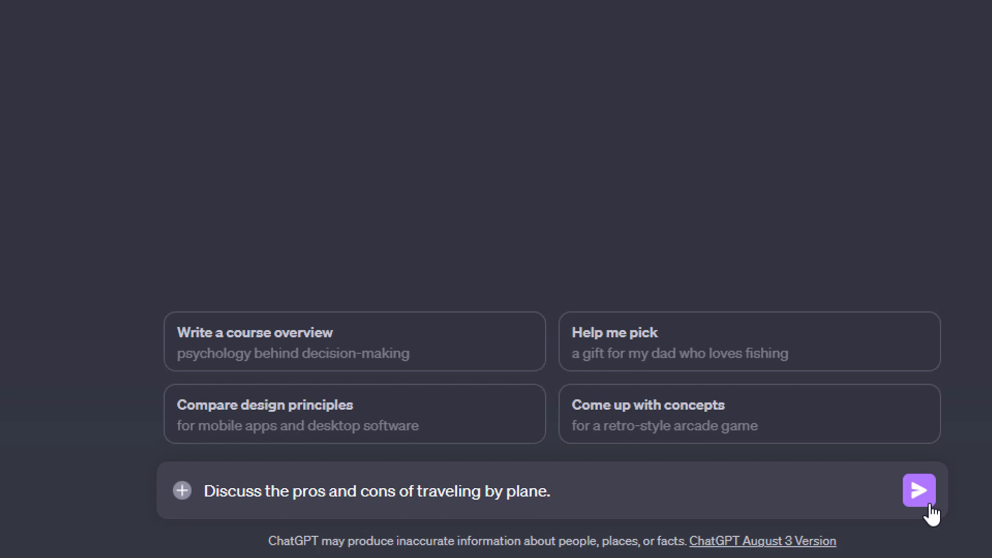
Send the plane-travel question and follow the Pros and Cons lists as they generate
left_click(921, 492)
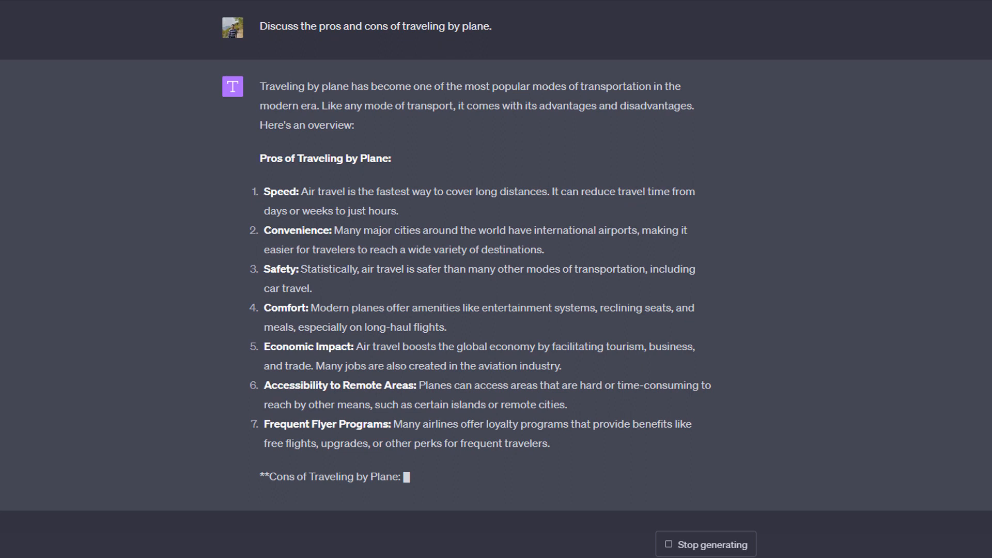
scroll("down", 3)
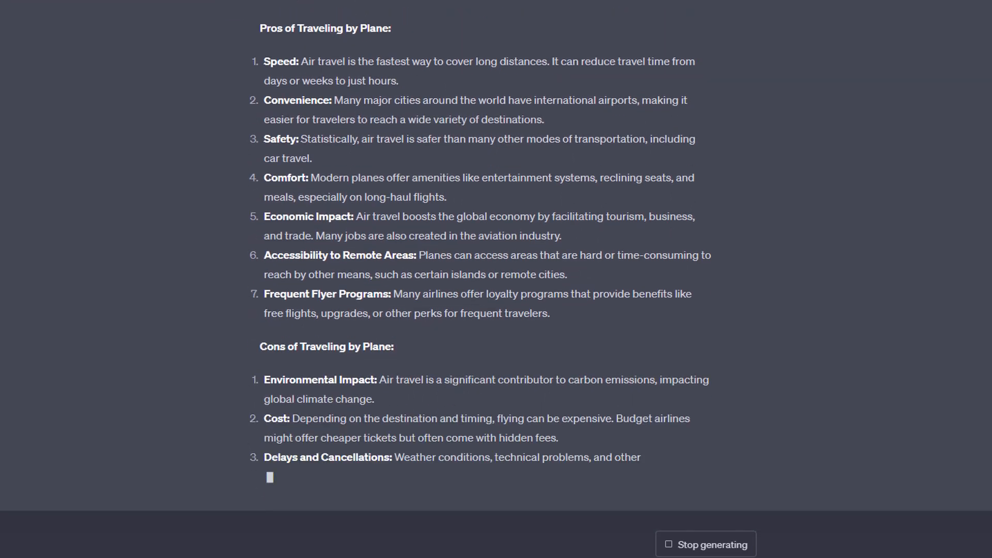
scroll("down", 3)
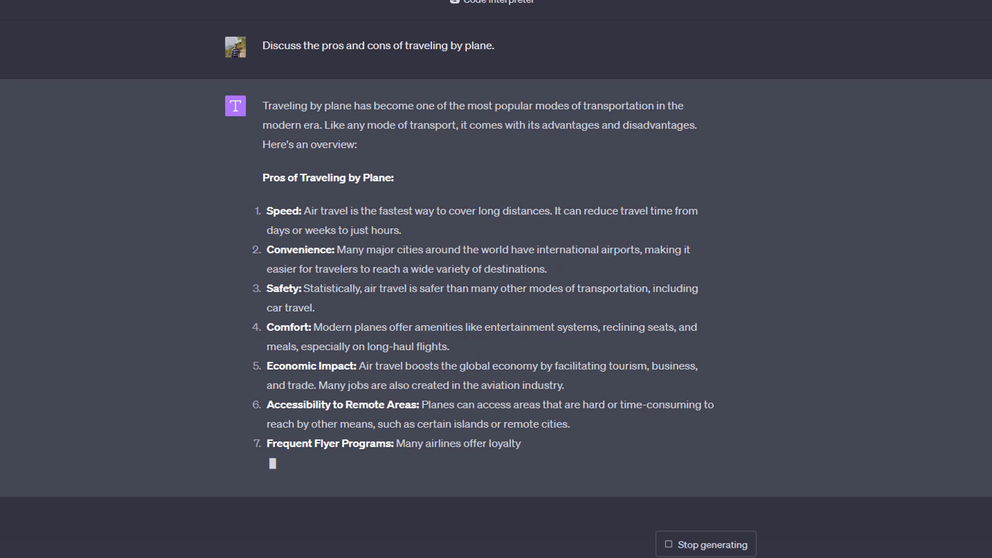
scroll("down", 3)
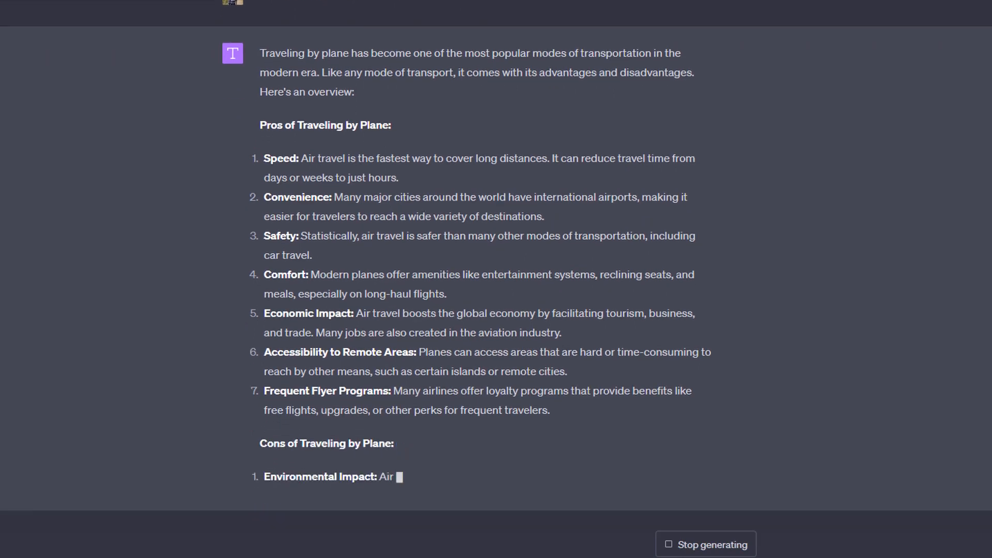
scroll("down", 3)
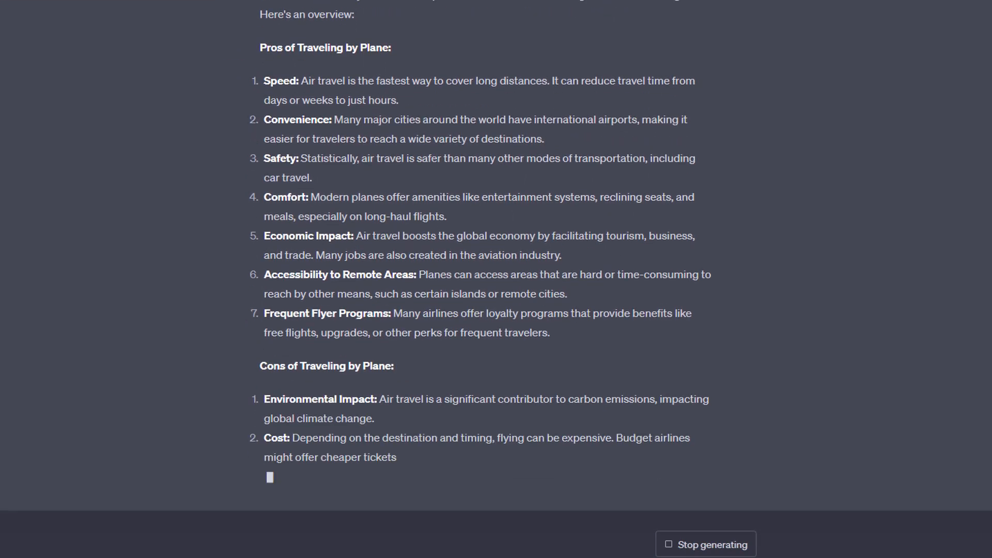